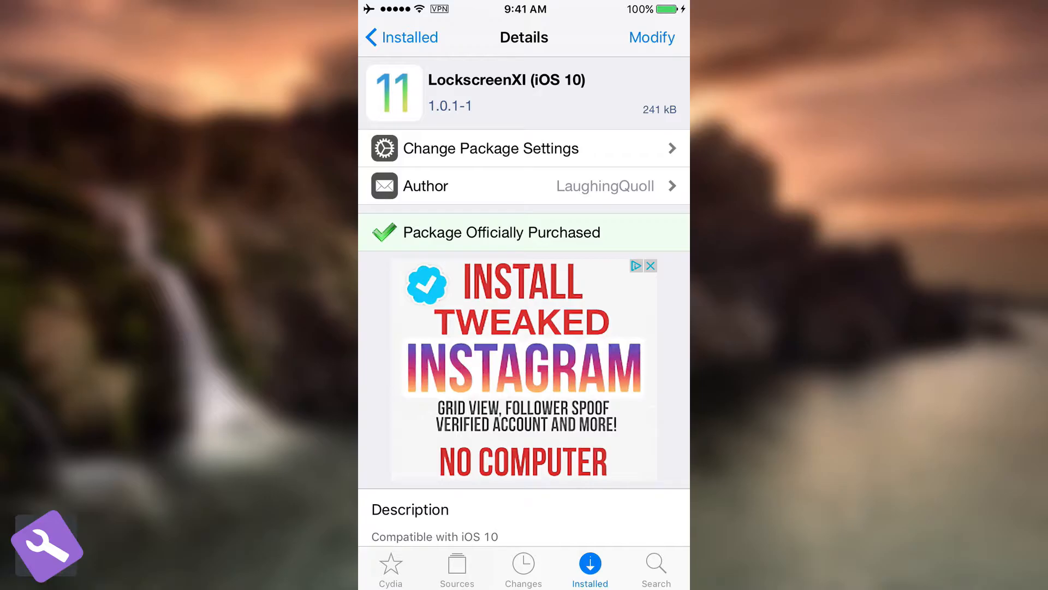
Step: Scroll down the CoreEleven page to reveal the Respring option and the Credits section
scroll(down, 3)
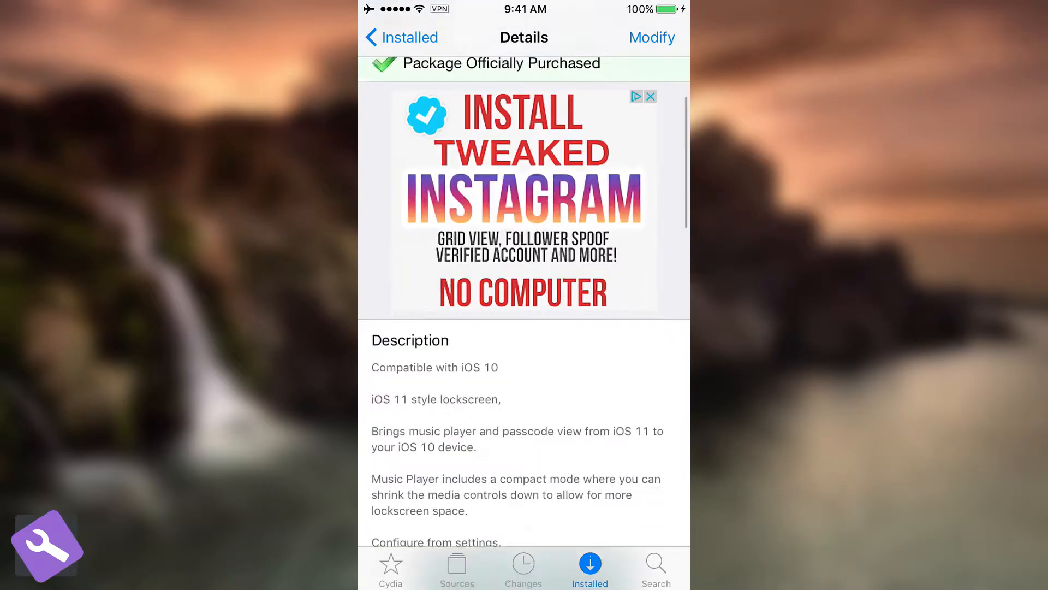
scroll(down, 3)
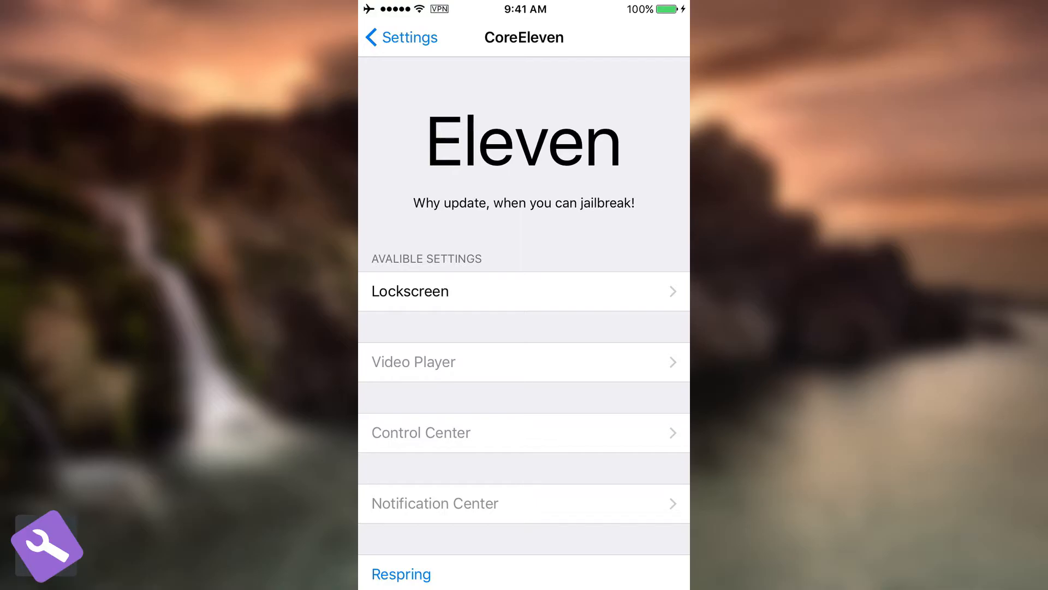
scroll(down, 3)
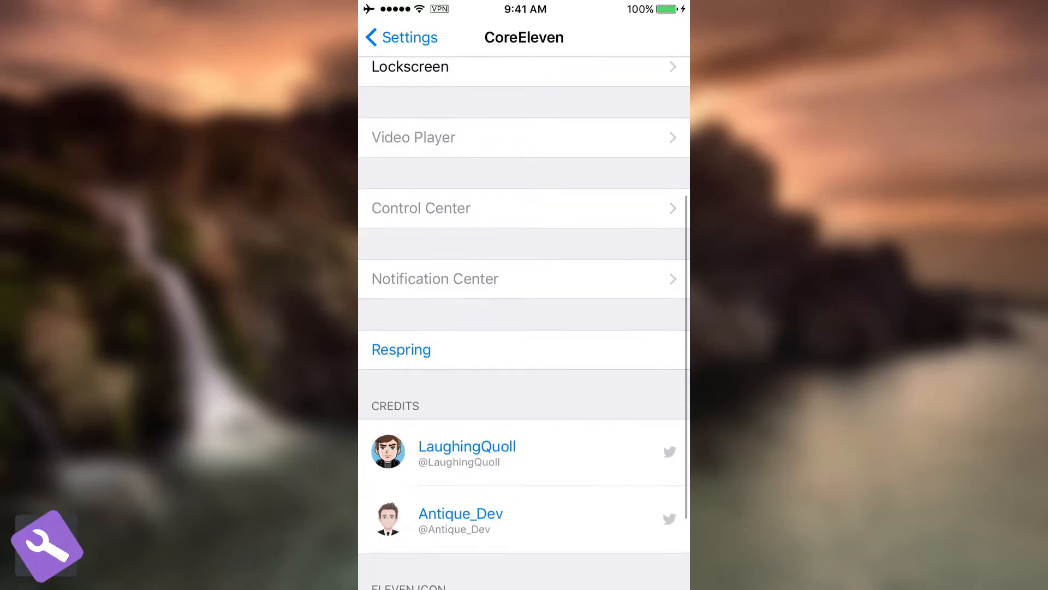
Step: Leave Settings with the Home button and return to the home screen of app icons
click(410, 67)
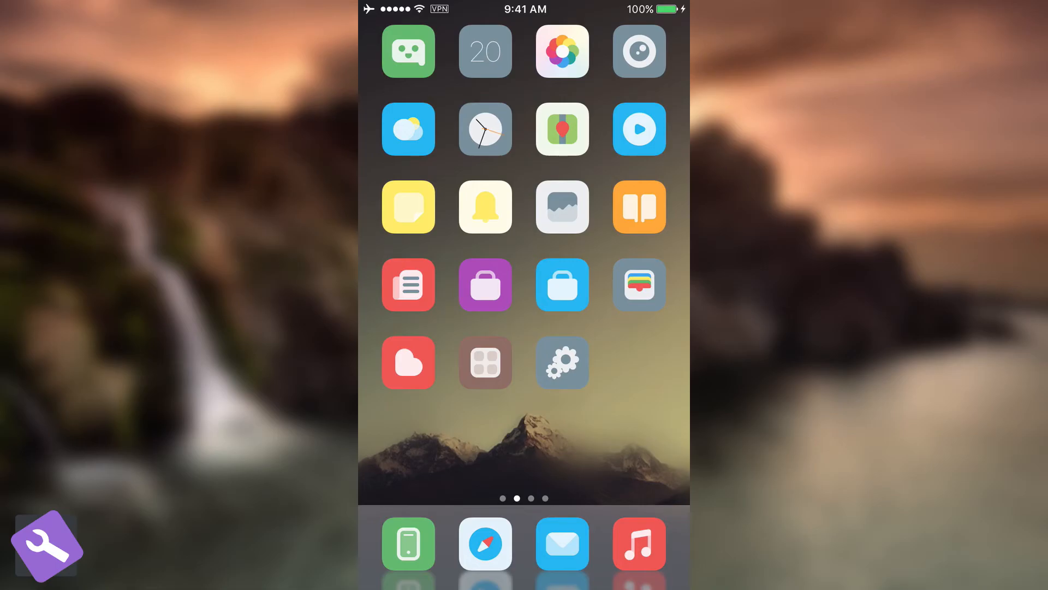
Step: Read the modmyi.com LockscreenXI article down to its $0.99 BigBoss download link
click(485, 544)
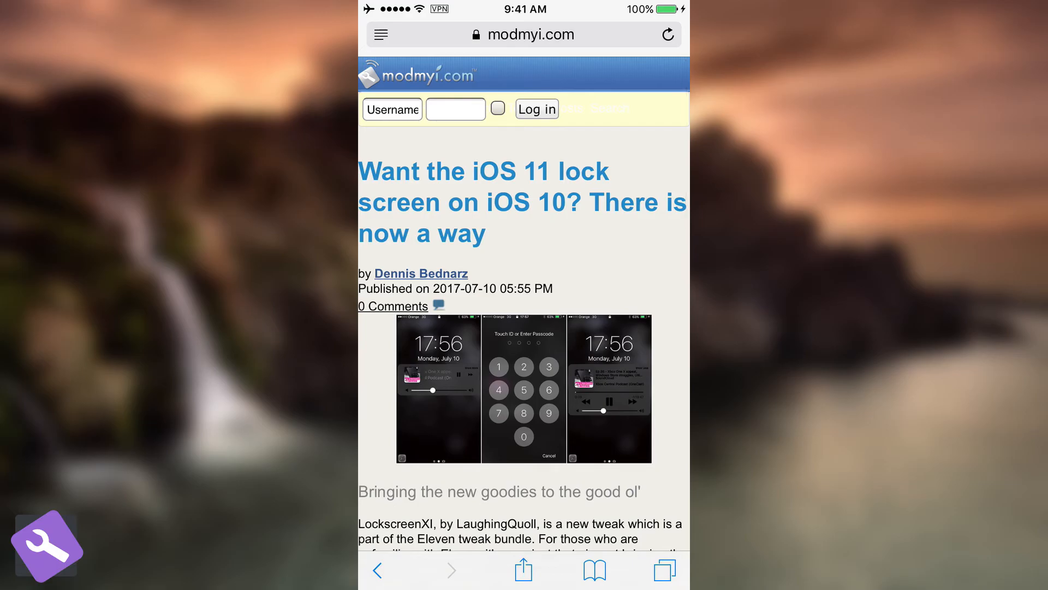
scroll(down, 3)
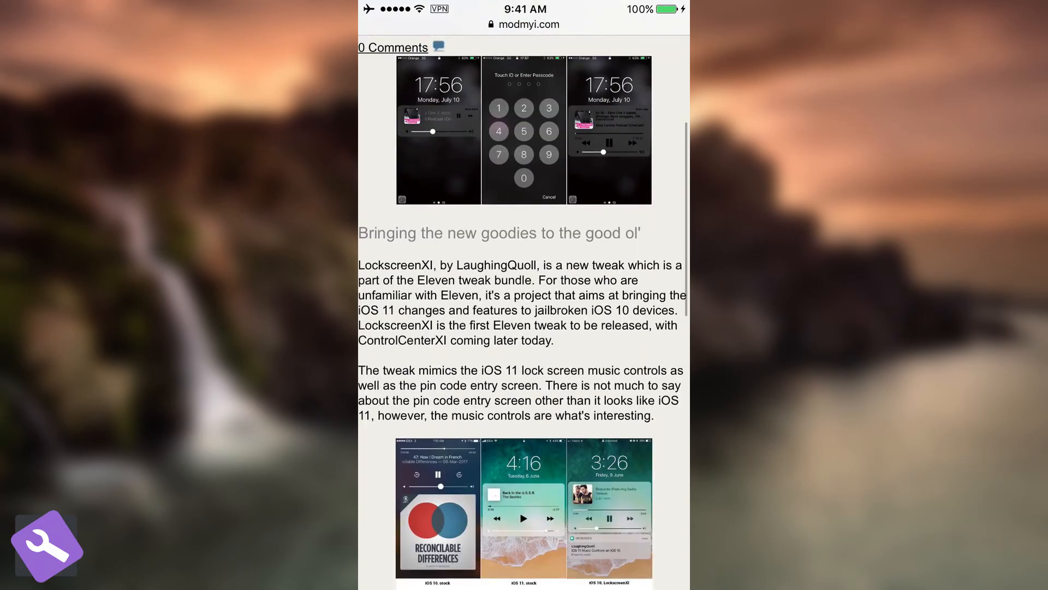
scroll(down, 3)
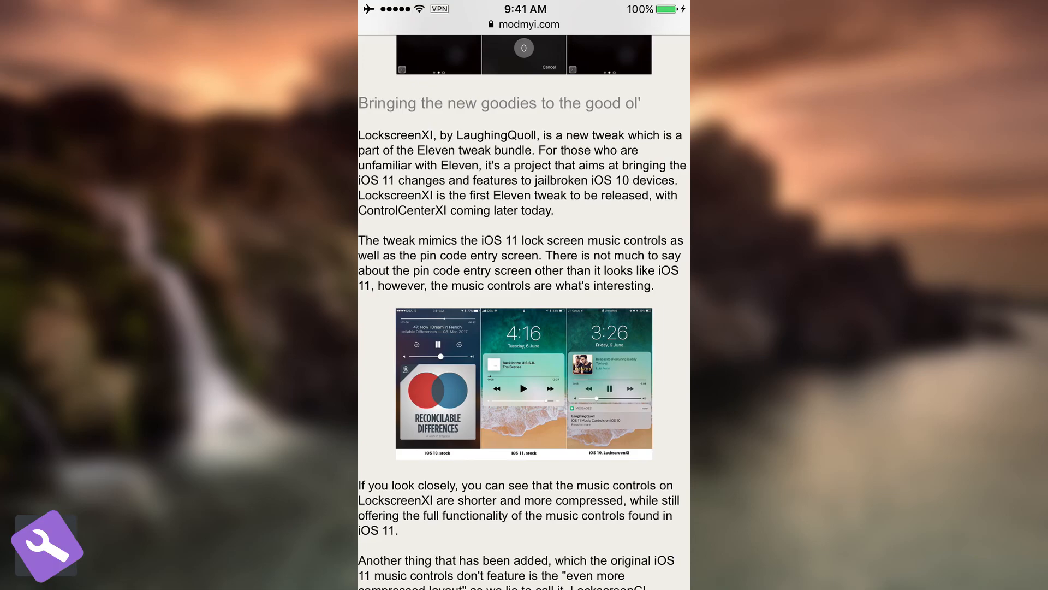
scroll(down, 3)
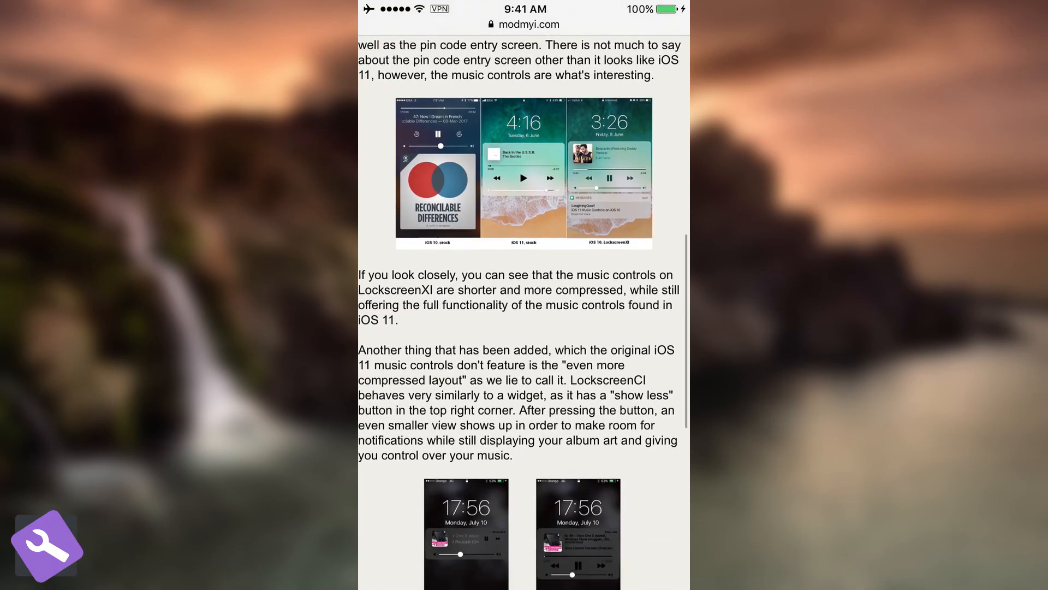
scroll(down, 3)
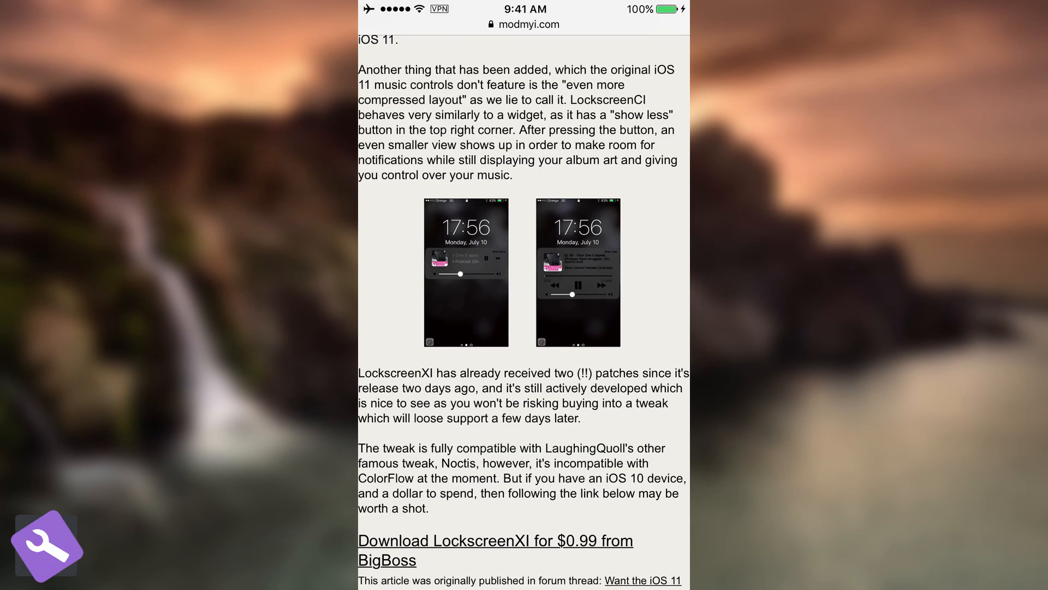